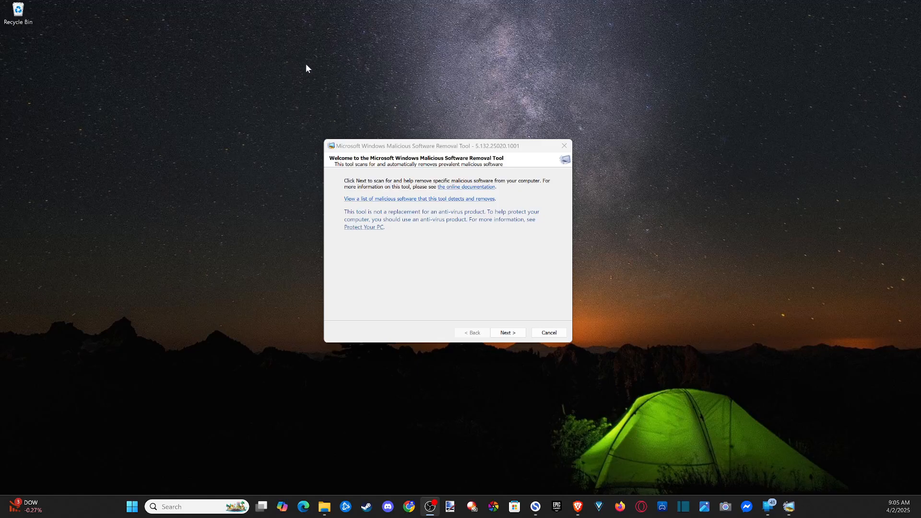
mouse_move(288, 69)
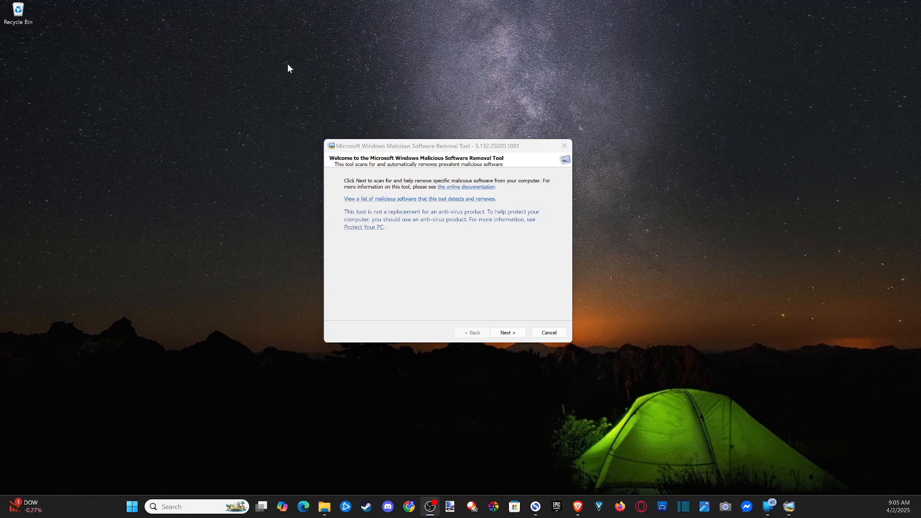
mouse_move(282, 81)
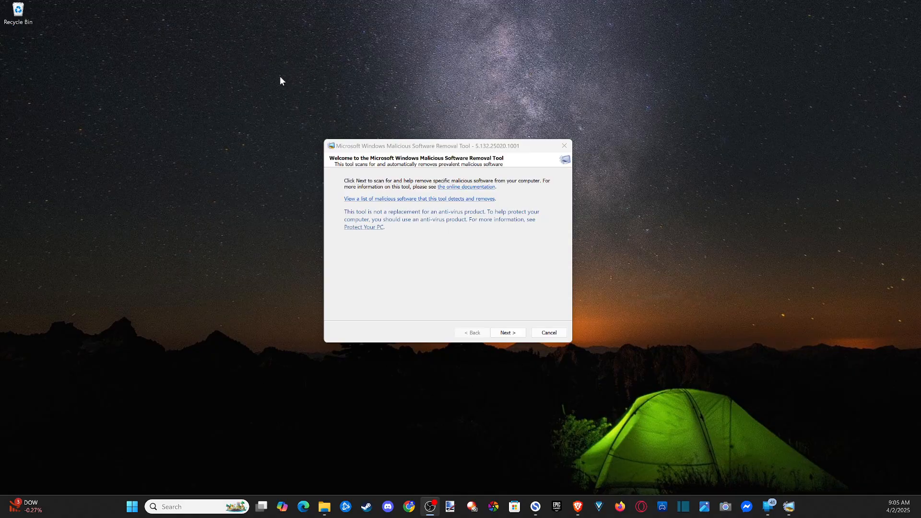
mouse_move(281, 77)
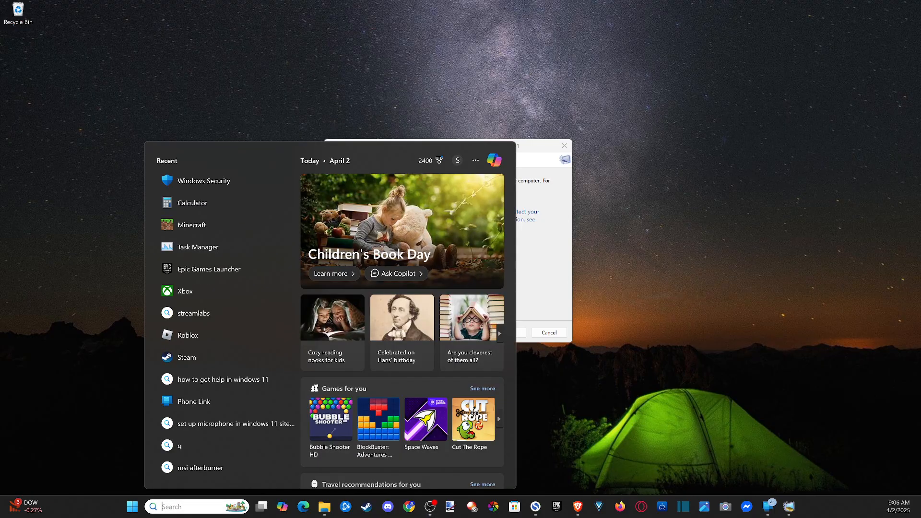
Search the Start menu for 'MRT'.
text(MRT)
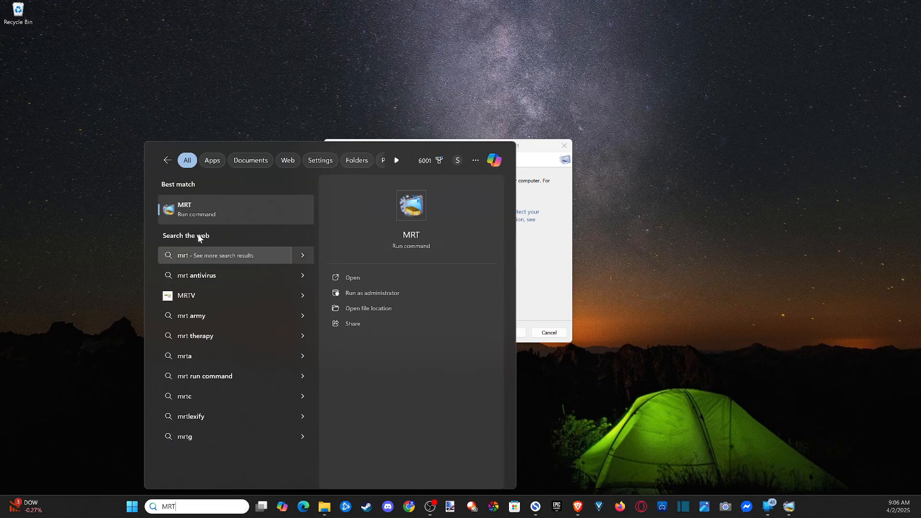
mouse_move(751, 243)
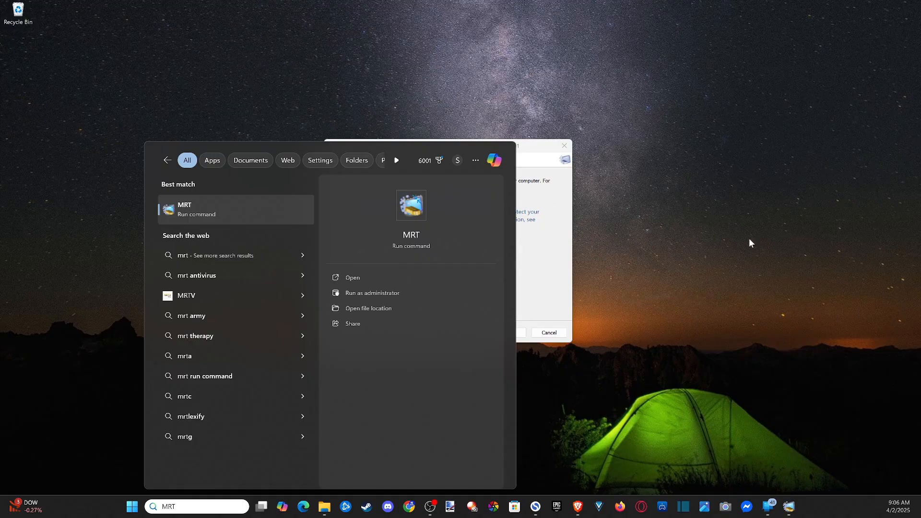
Launch the Malicious Software Removal Tool and begin a Quick scan.
click(352, 278)
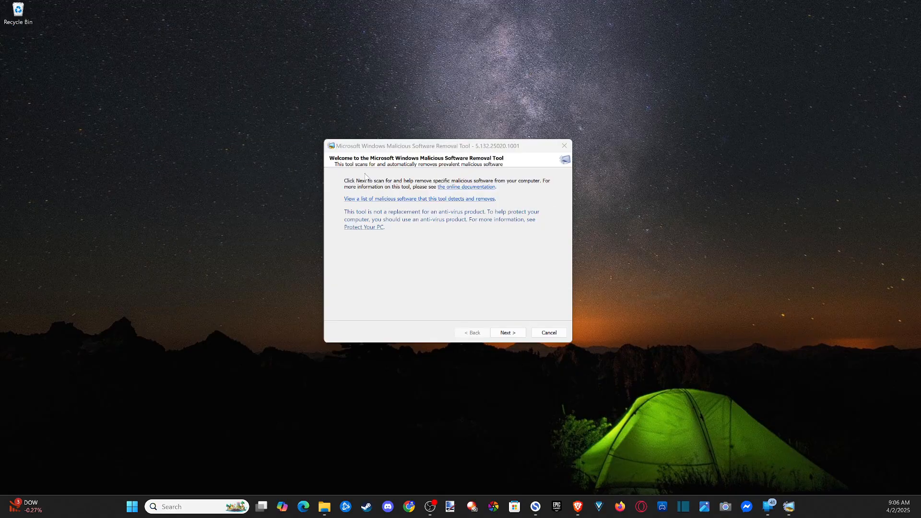
mouse_move(422, 171)
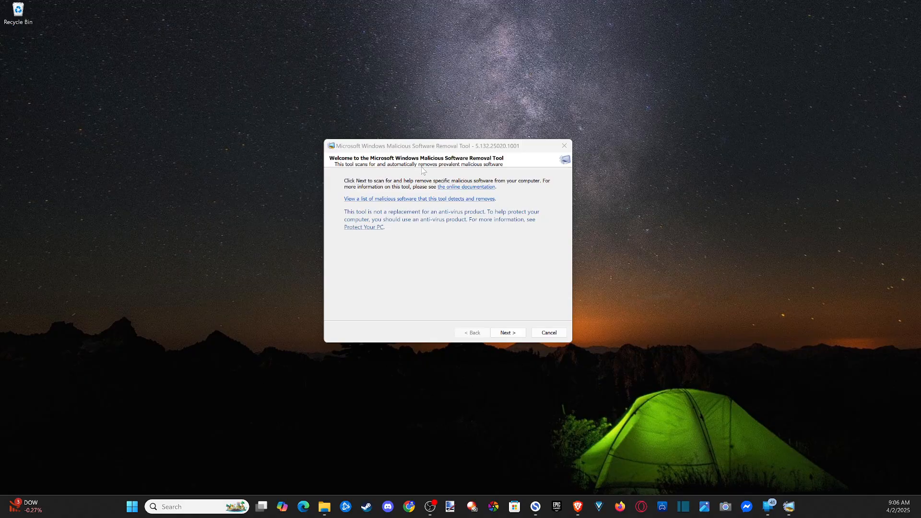
mouse_move(497, 166)
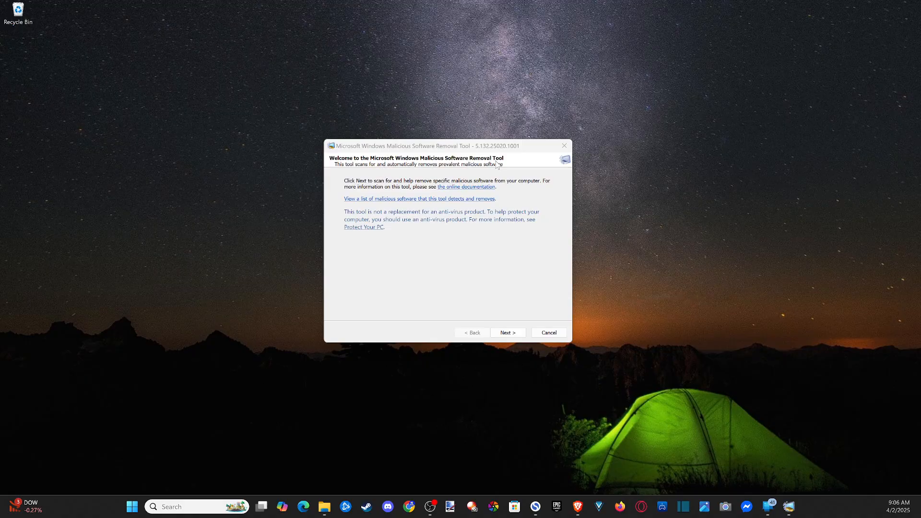
click(507, 333)
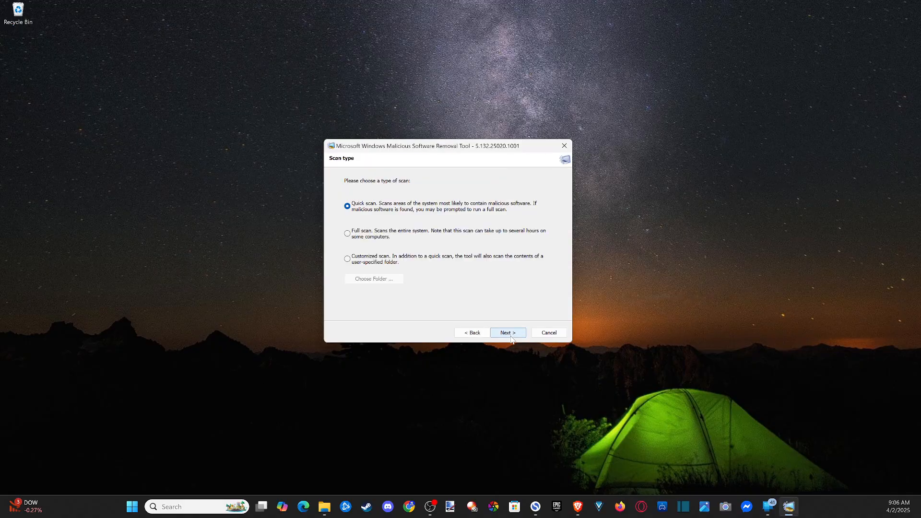
mouse_move(374, 217)
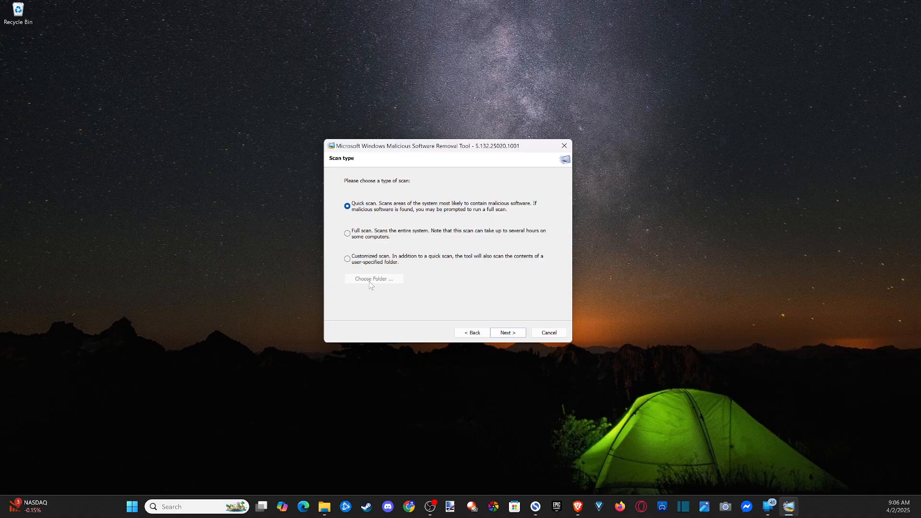
mouse_move(500, 328)
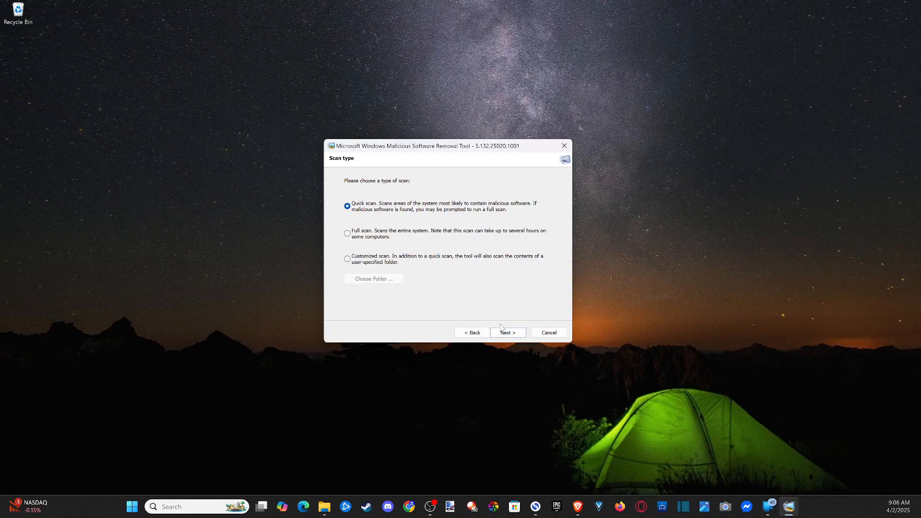
click(507, 333)
text(window)
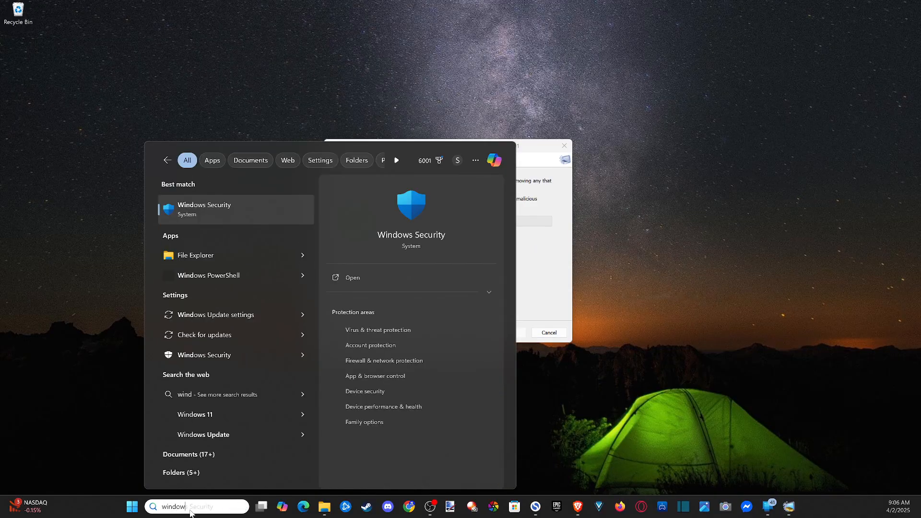
Search Start for 'windows security' to bring up the Windows Security app.
text(s secu)
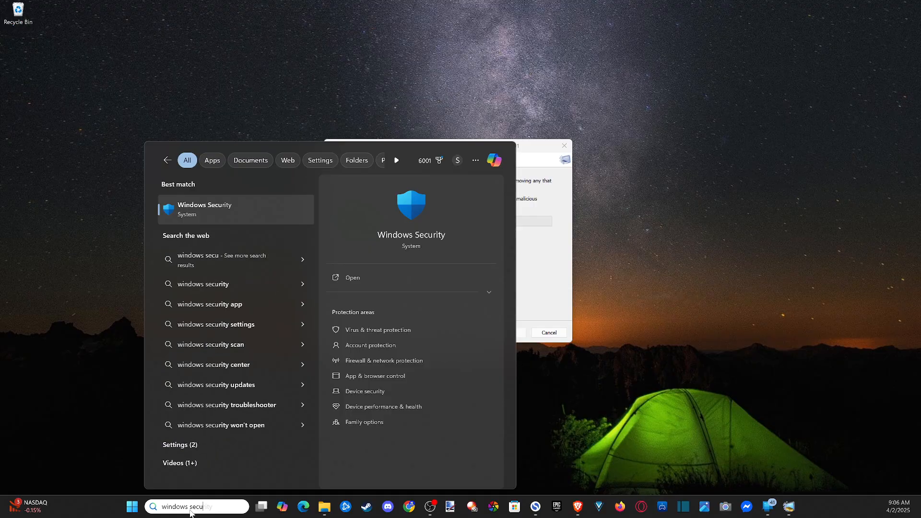
mouse_move(240, 222)
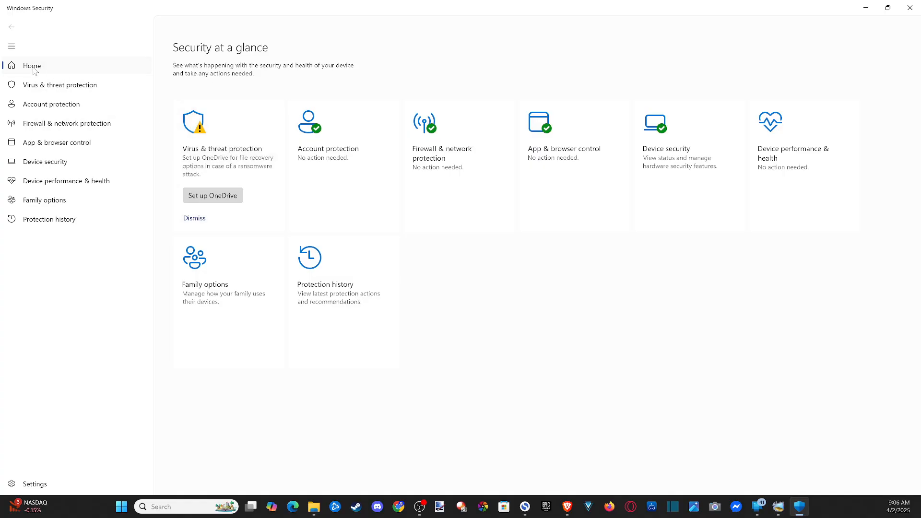
mouse_move(60, 85)
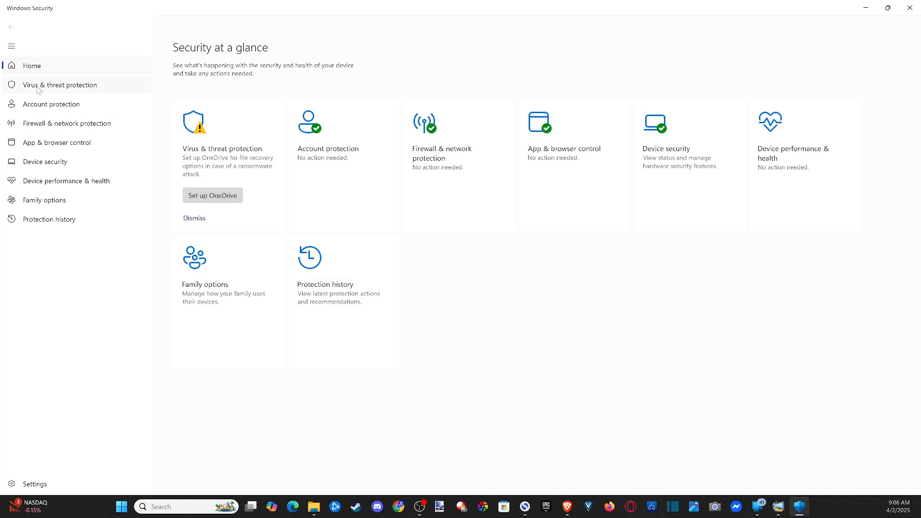
Review Scan options, then return to the Virus & threat protection overview.
click(60, 85)
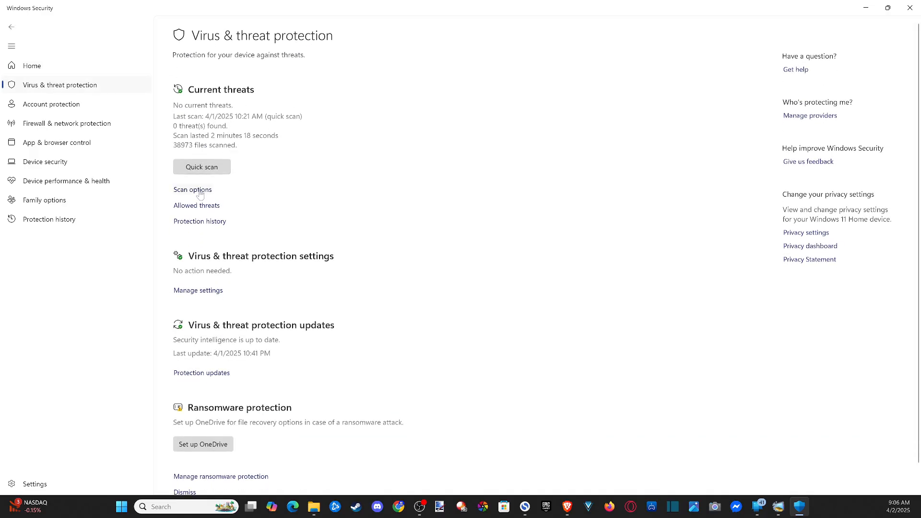
click(192, 189)
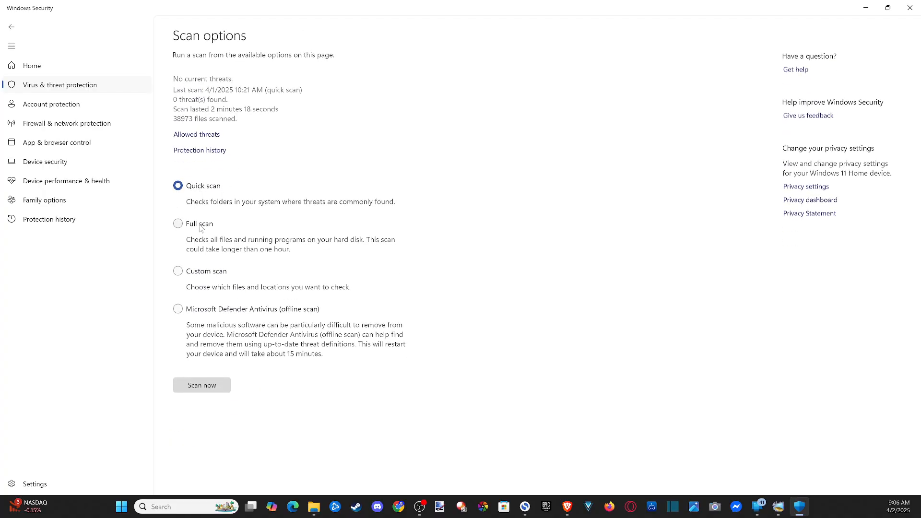
mouse_move(202, 322)
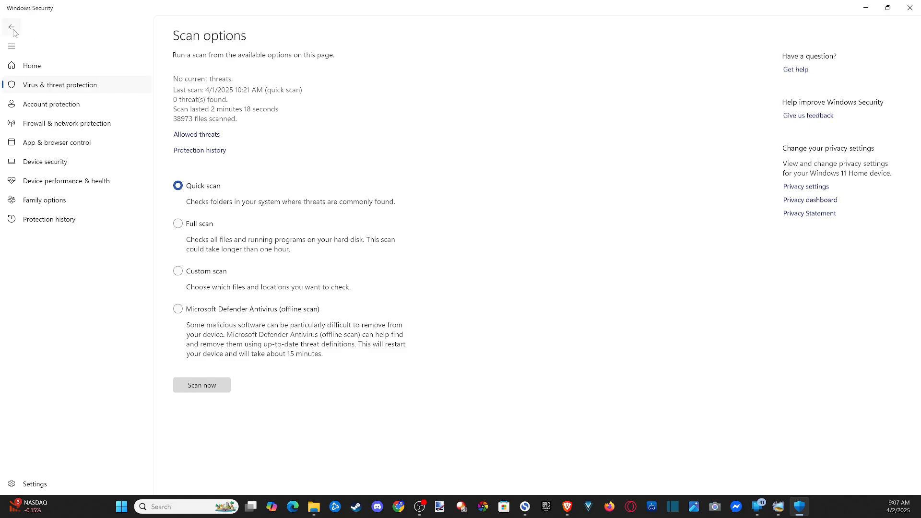
click(11, 27)
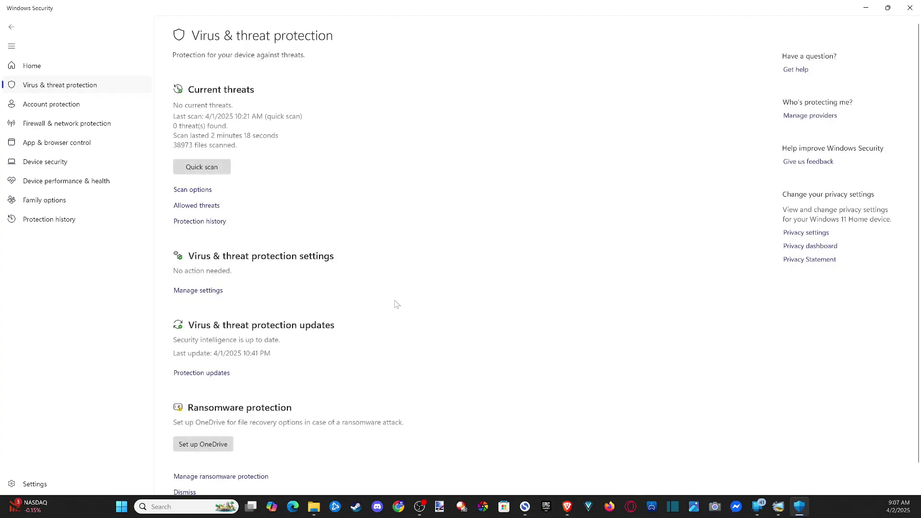
mouse_move(279, 179)
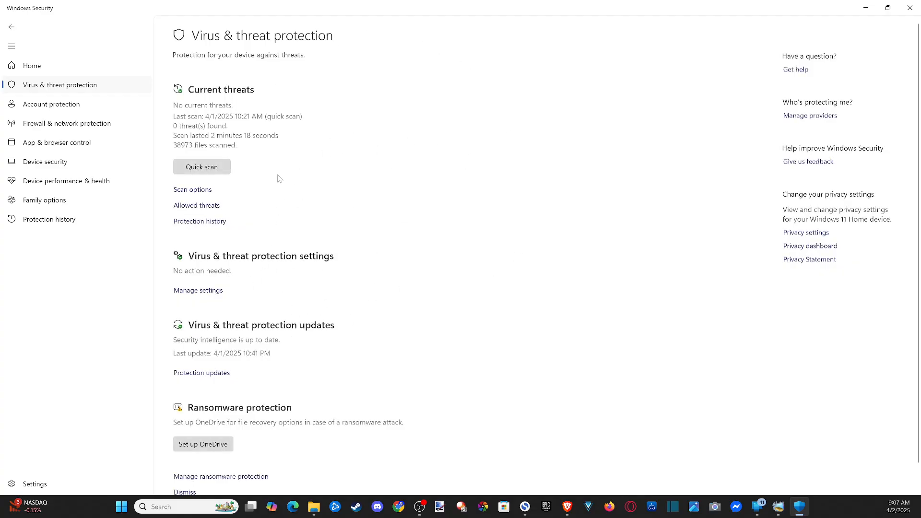
scroll(down, 3)
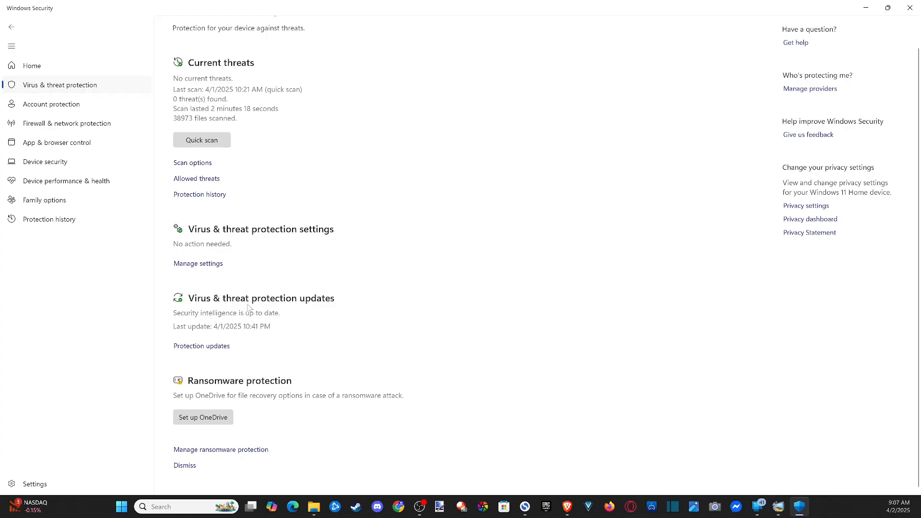
click(197, 264)
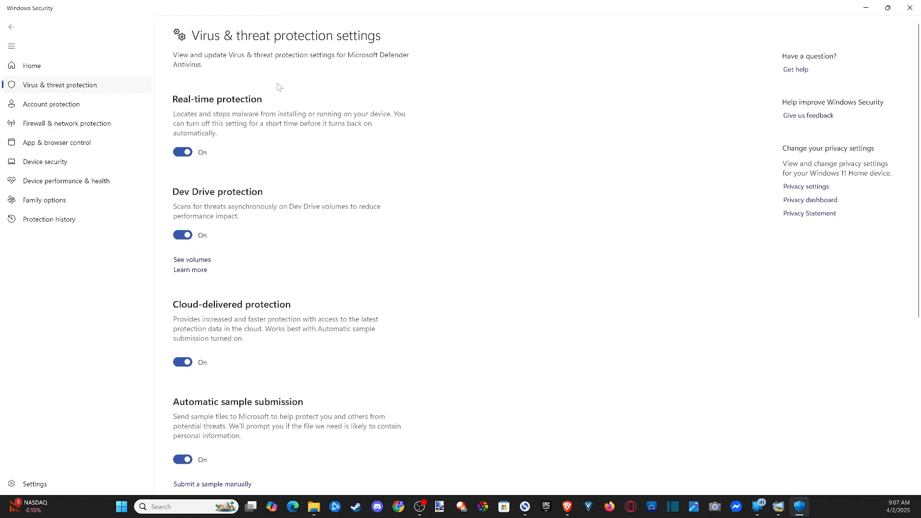
mouse_move(296, 81)
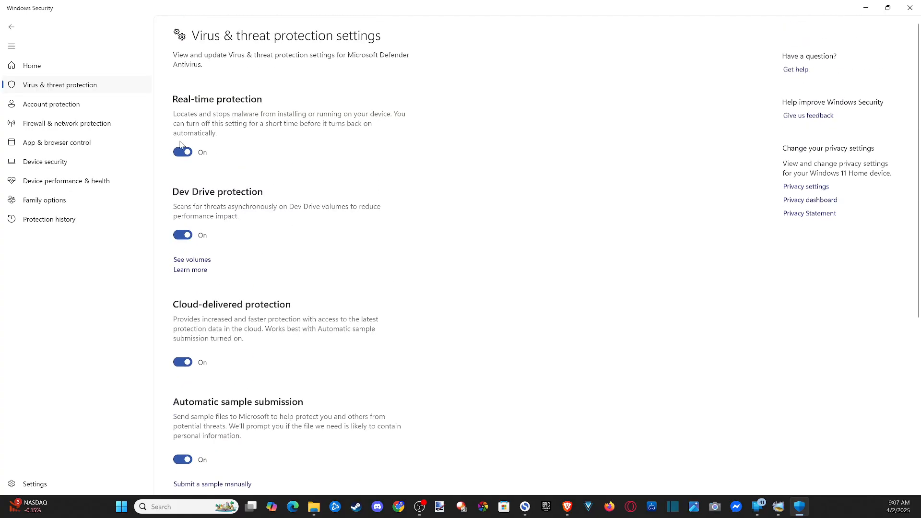
scroll(down, 3)
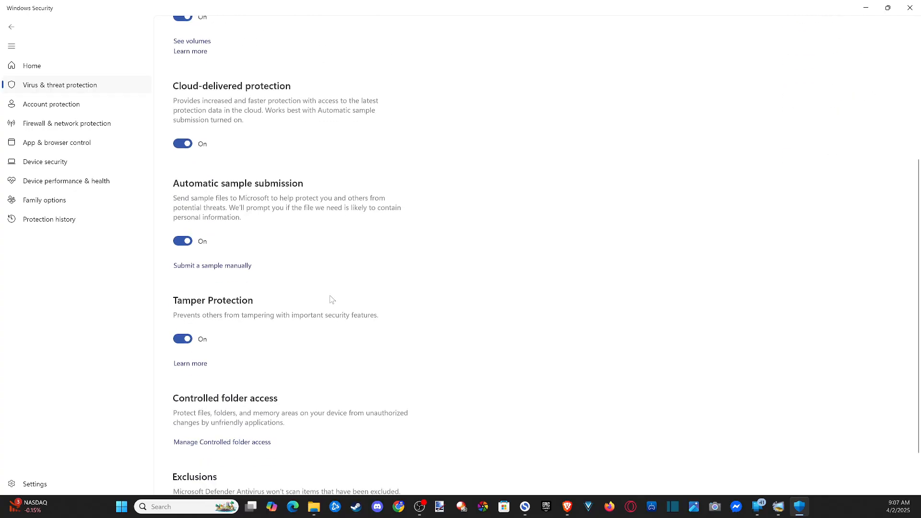
scroll(up, 3)
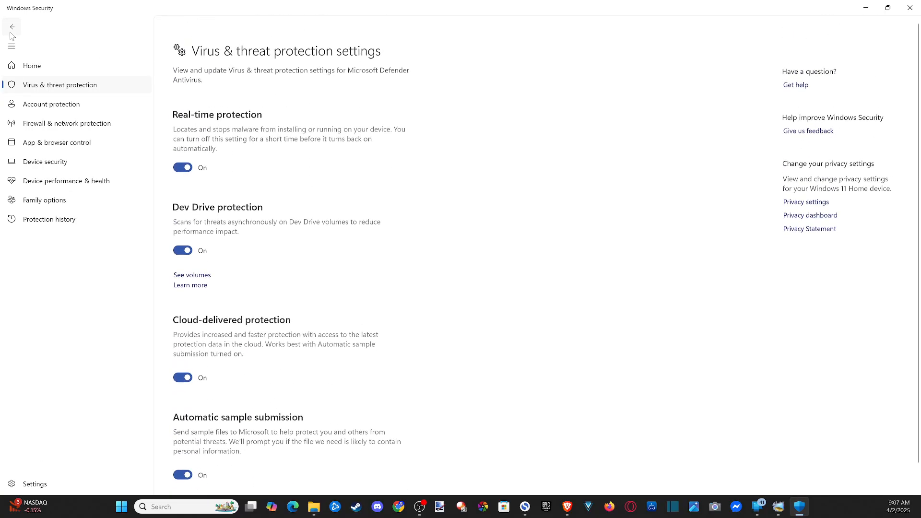
click(11, 26)
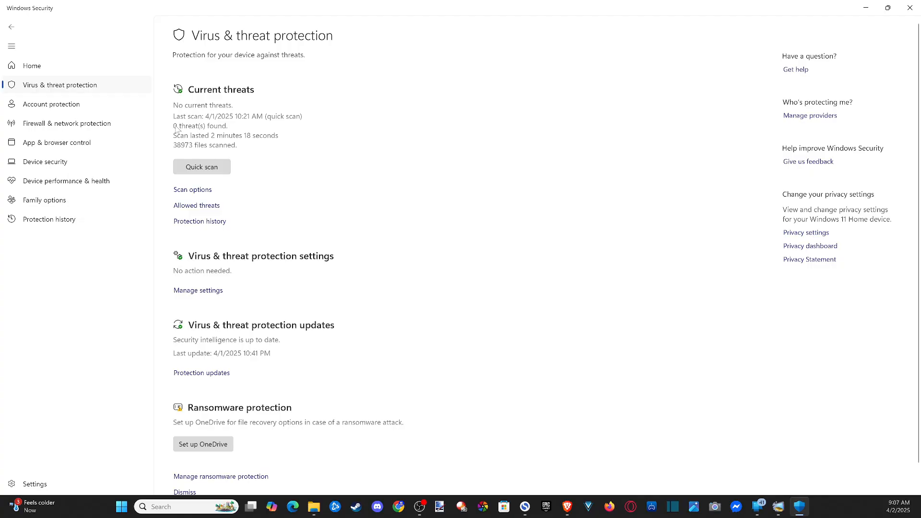
mouse_move(236, 123)
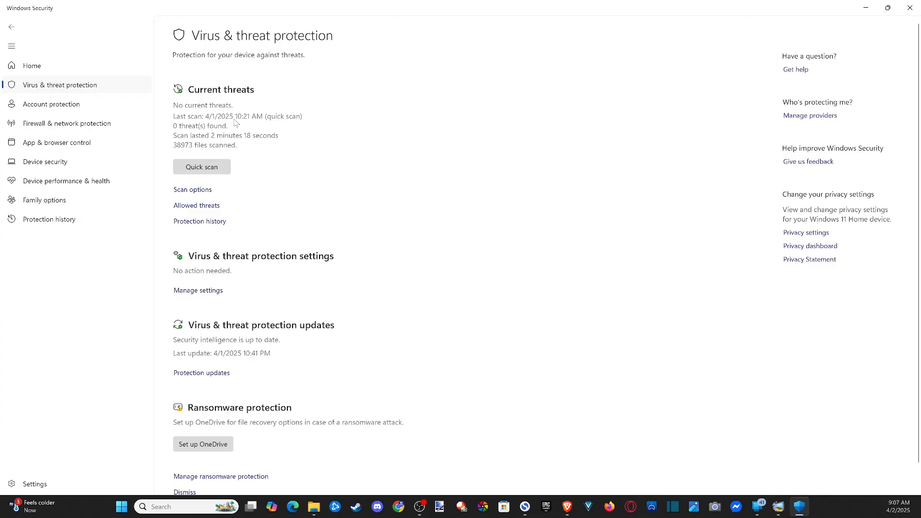
mouse_move(285, 136)
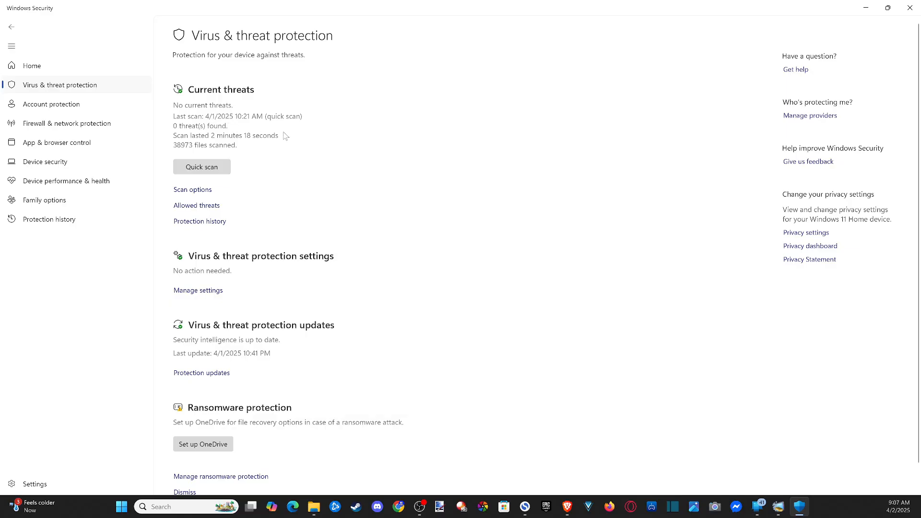
mouse_move(265, 160)
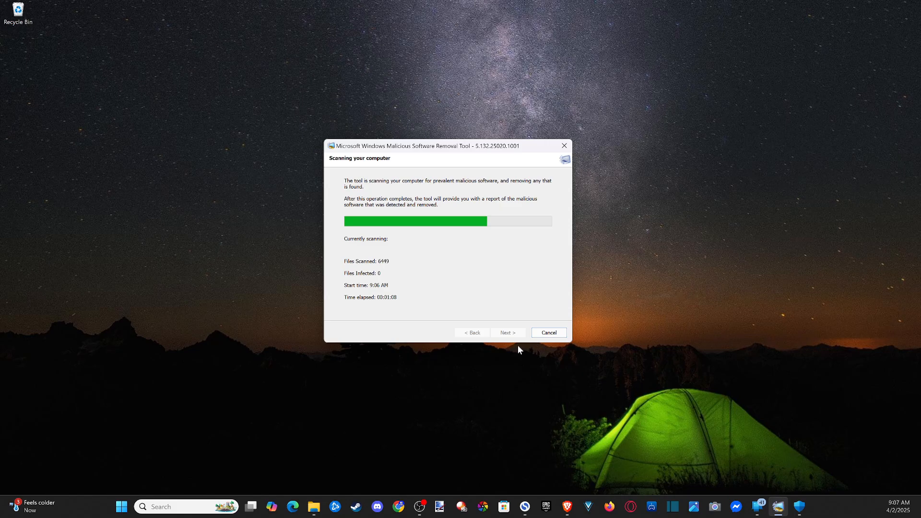
mouse_move(263, 107)
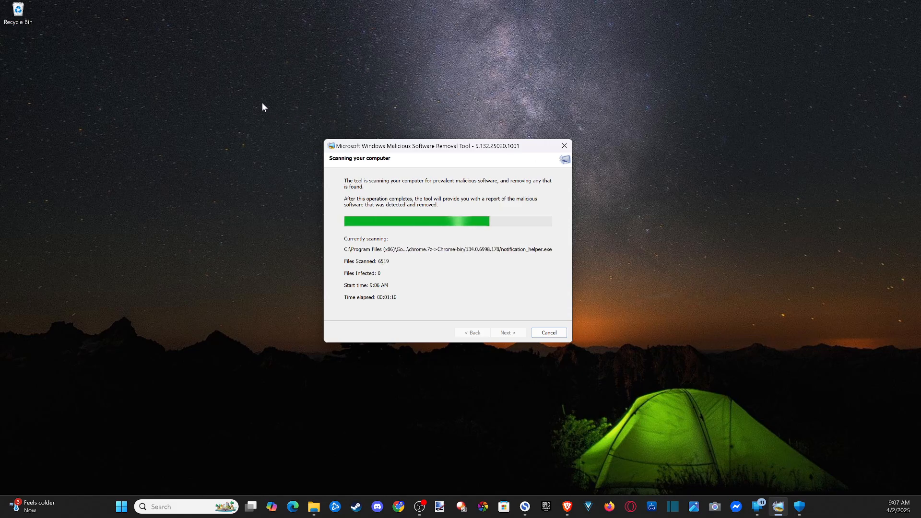